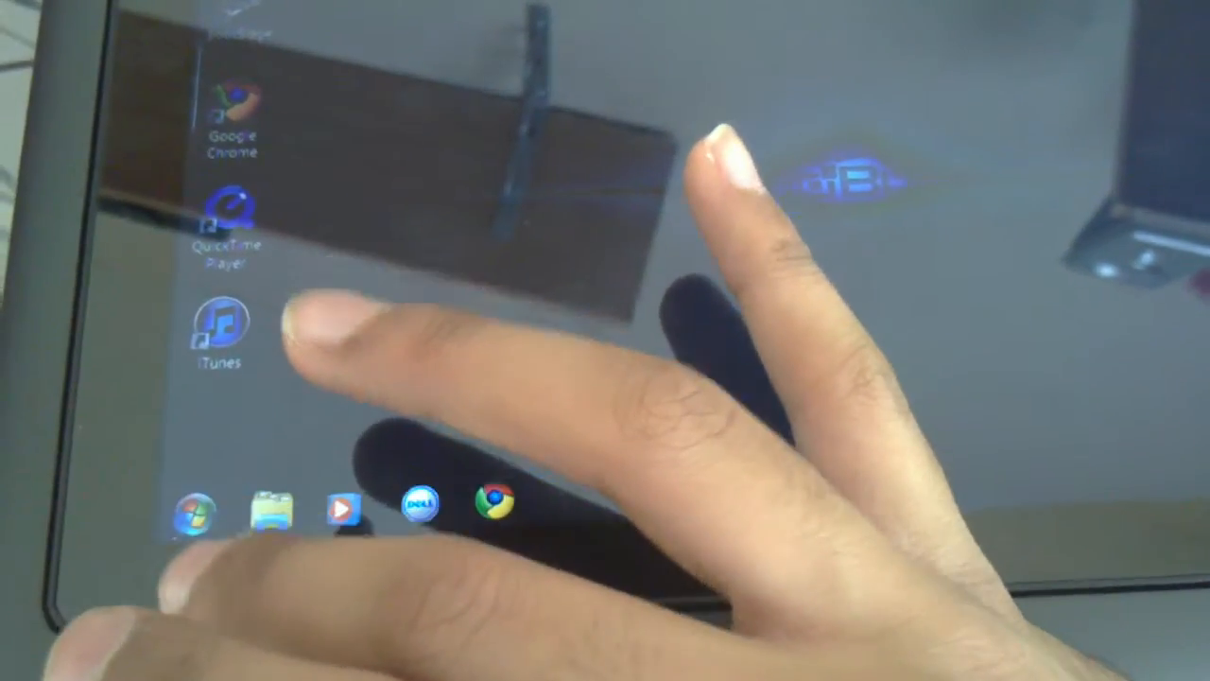
- Bring up the Start menu showing recent programs like Calculator, Paint, Notepad and iTunes
{"action": "left_click", "coordinate": [180, 519]}
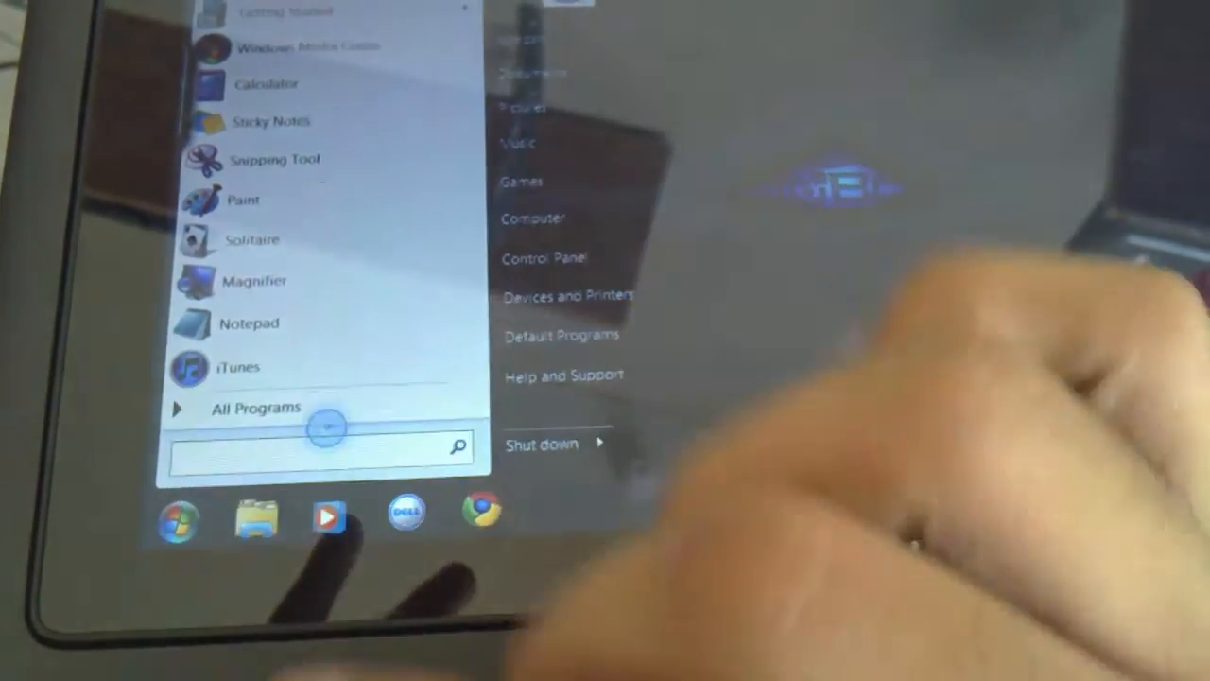